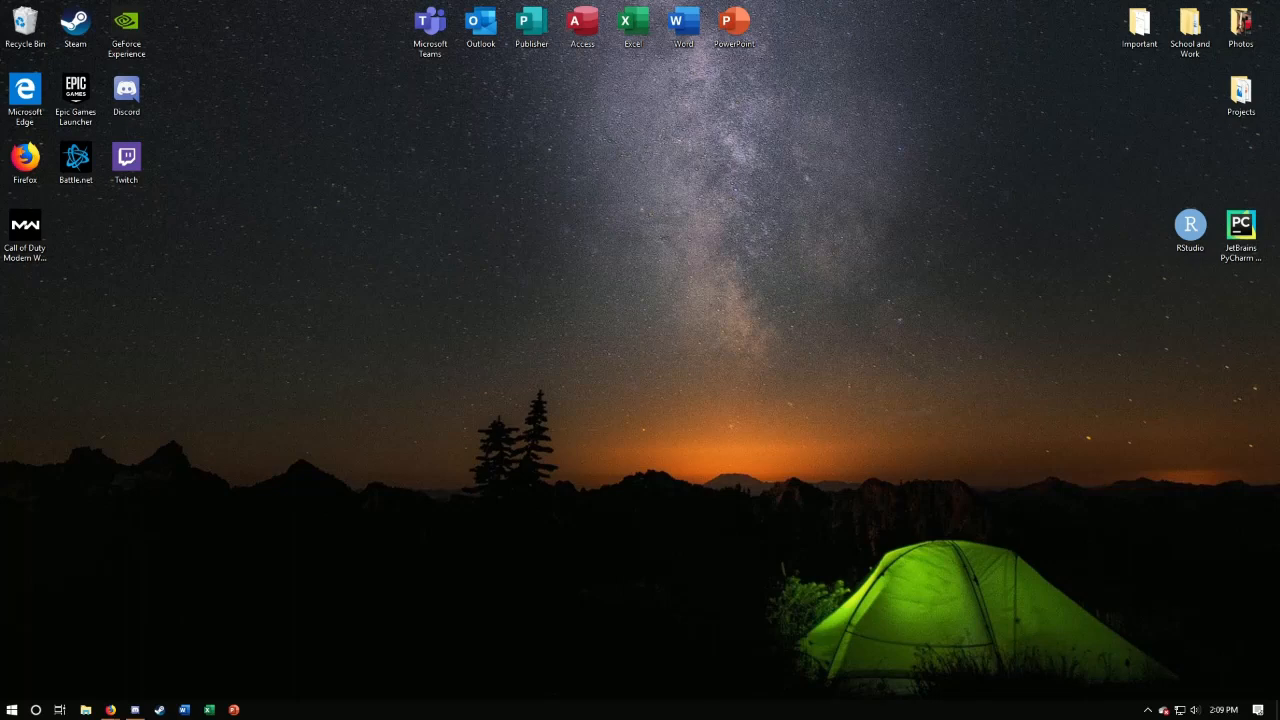
Step: Launch File Explorer from the taskbar to show Quick access
{"action": "left_click", "coordinate": [86, 707]}
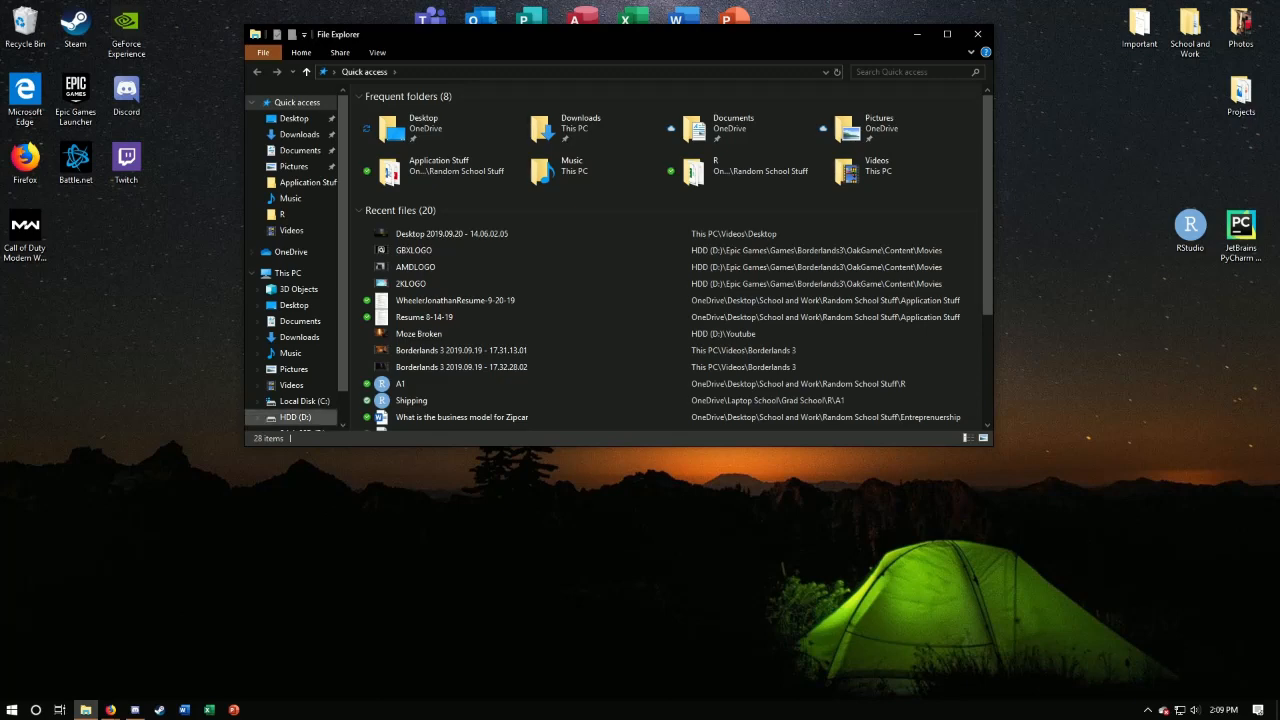
Step: Browse D:\Epic Games\Borderlands3\OakGame\Content\Movies and select the GBXLOGO video
{"action": "left_click", "coordinate": [294, 417]}
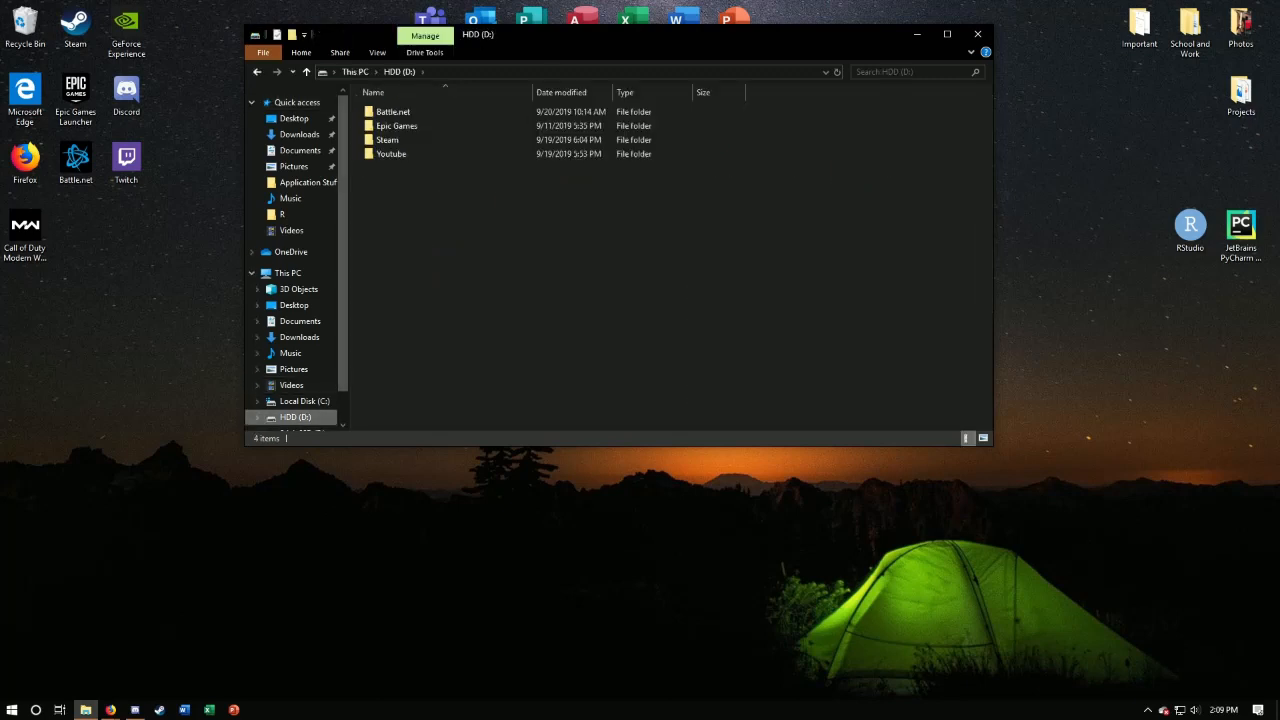
{"action": "left_click", "coordinate": [397, 125]}
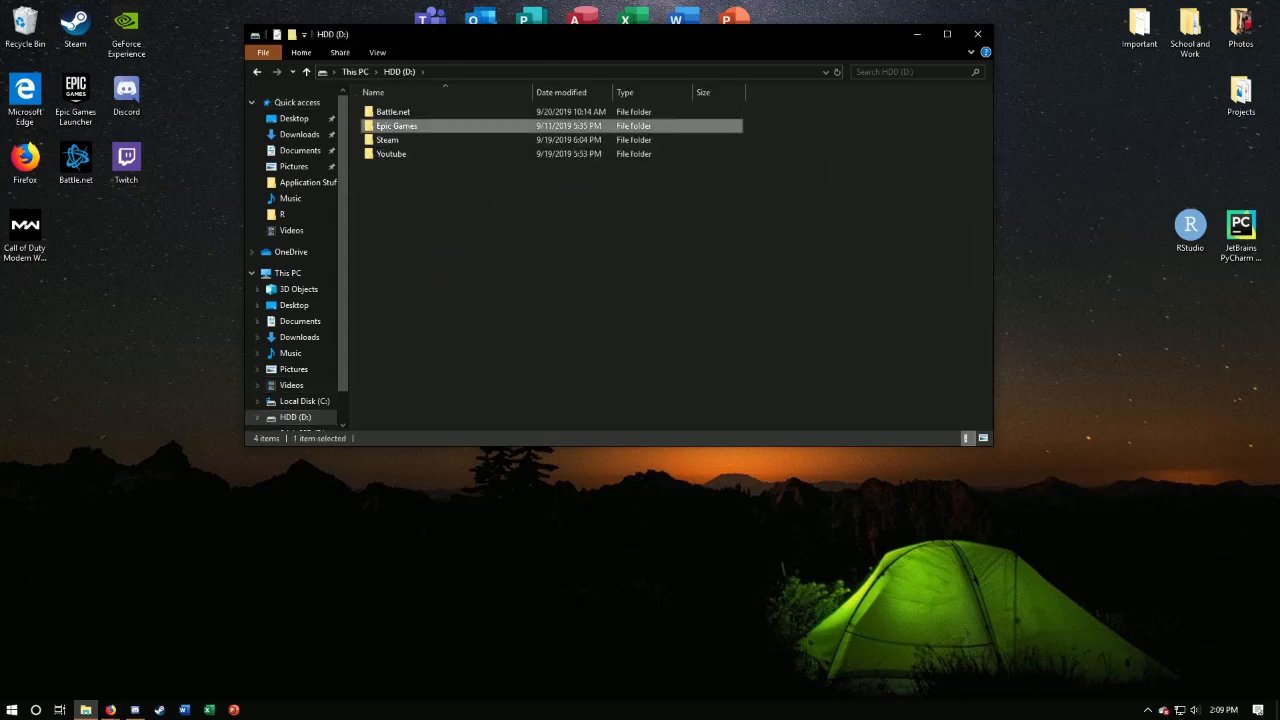
{"action": "double_click", "coordinate": [396, 125]}
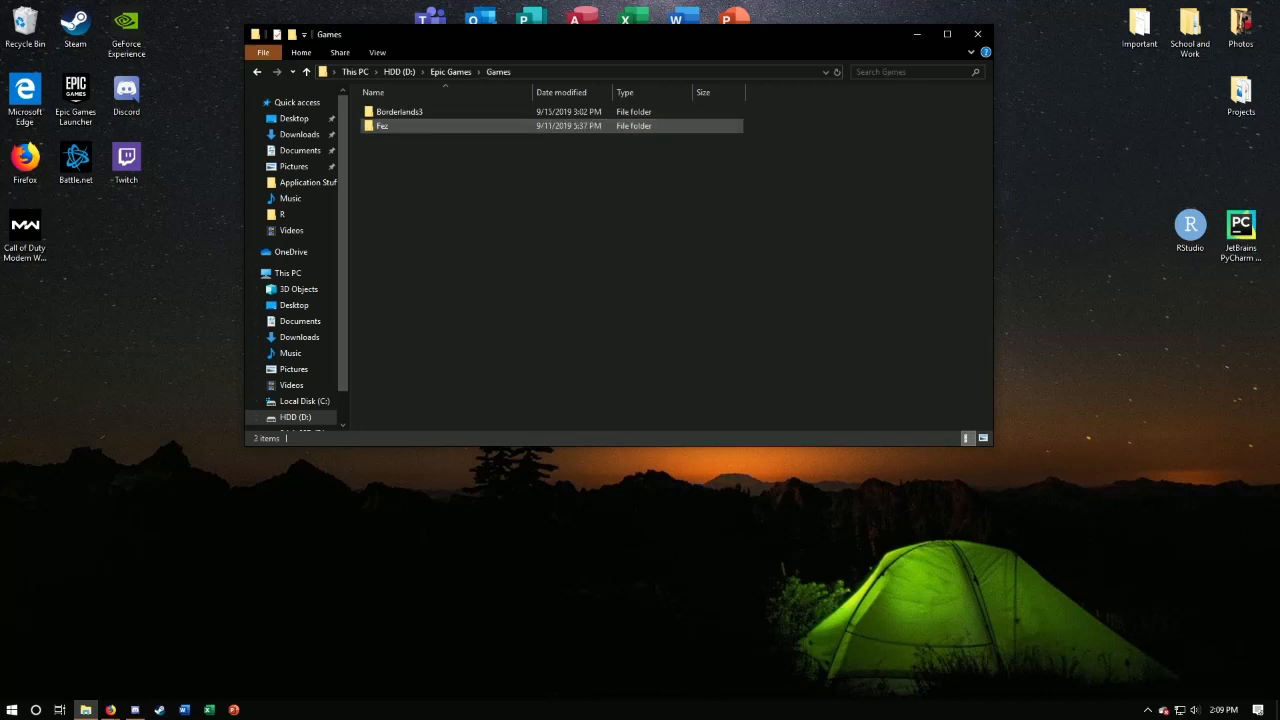
{"action": "mouse_move", "coordinate": [398, 111]}
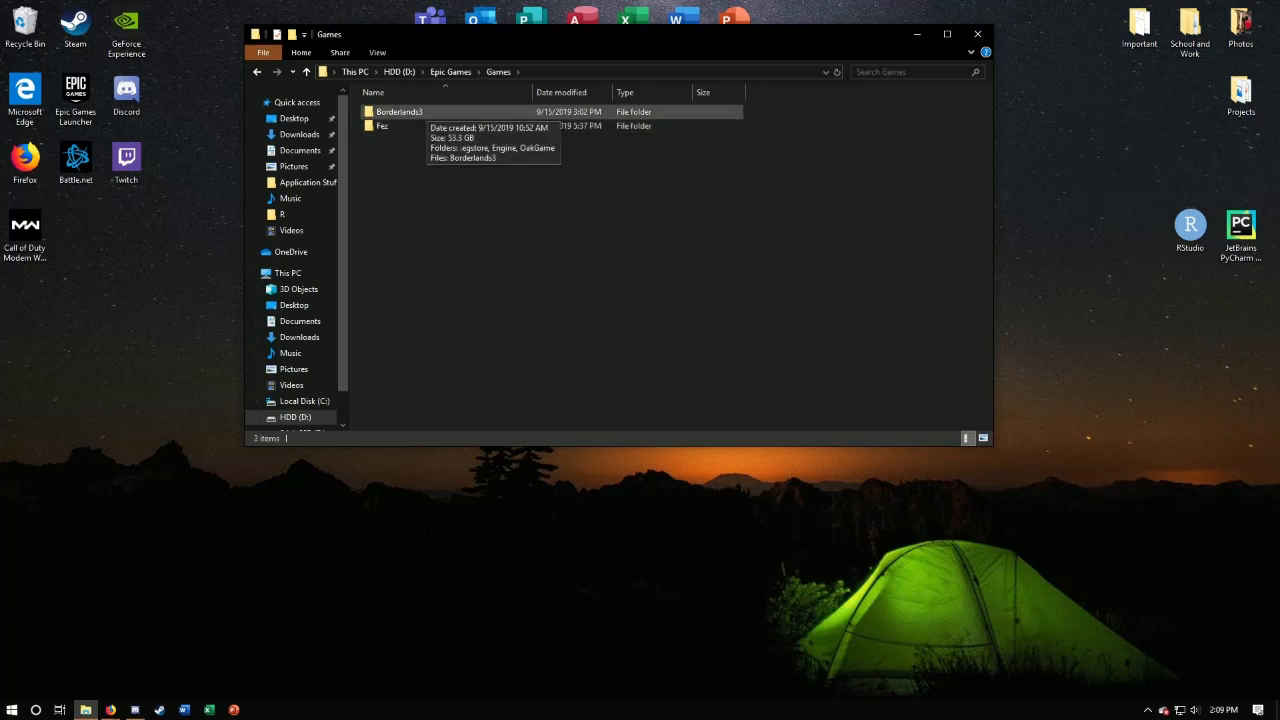
{"action": "double_click", "coordinate": [395, 111]}
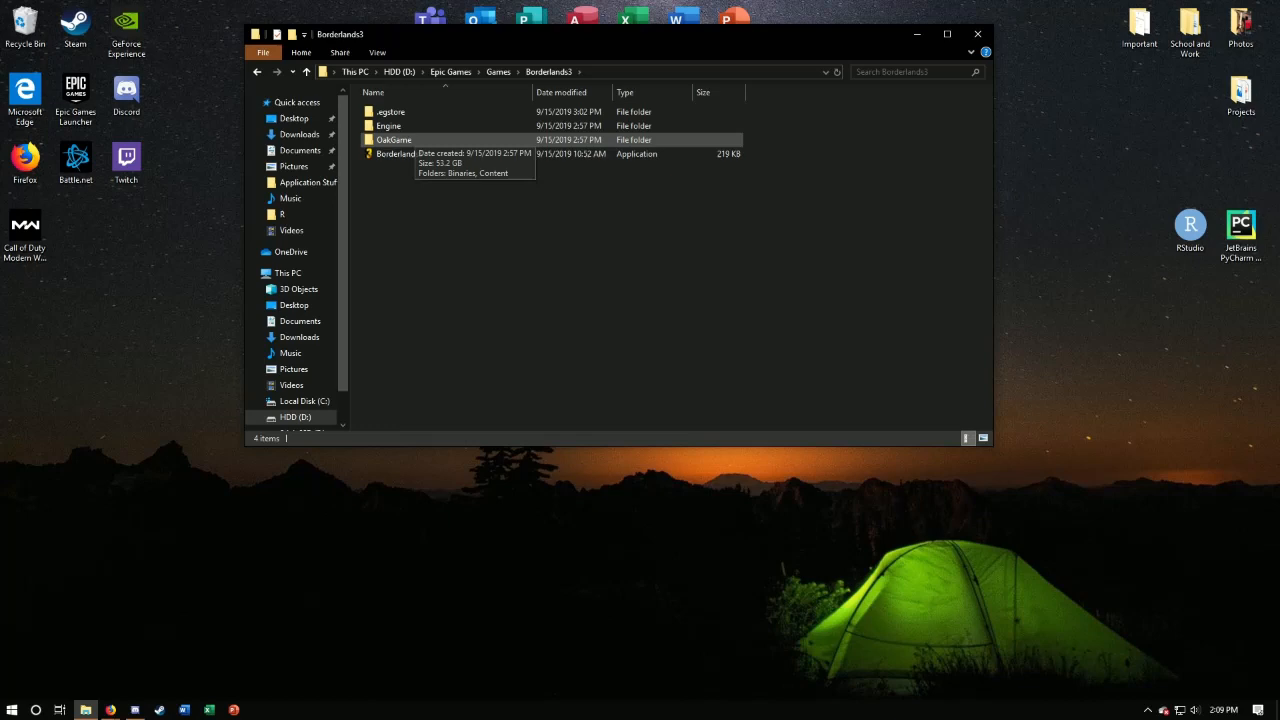
{"action": "double_click", "coordinate": [392, 139]}
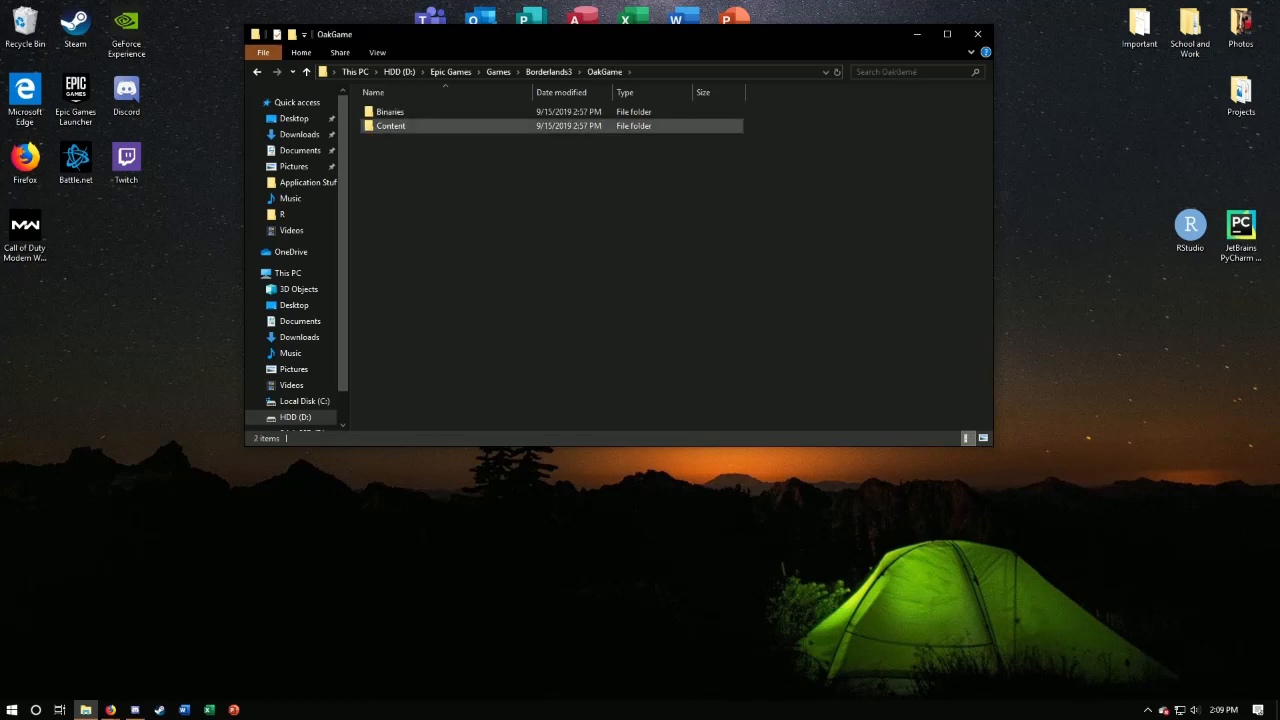
{"action": "double_click", "coordinate": [391, 125]}
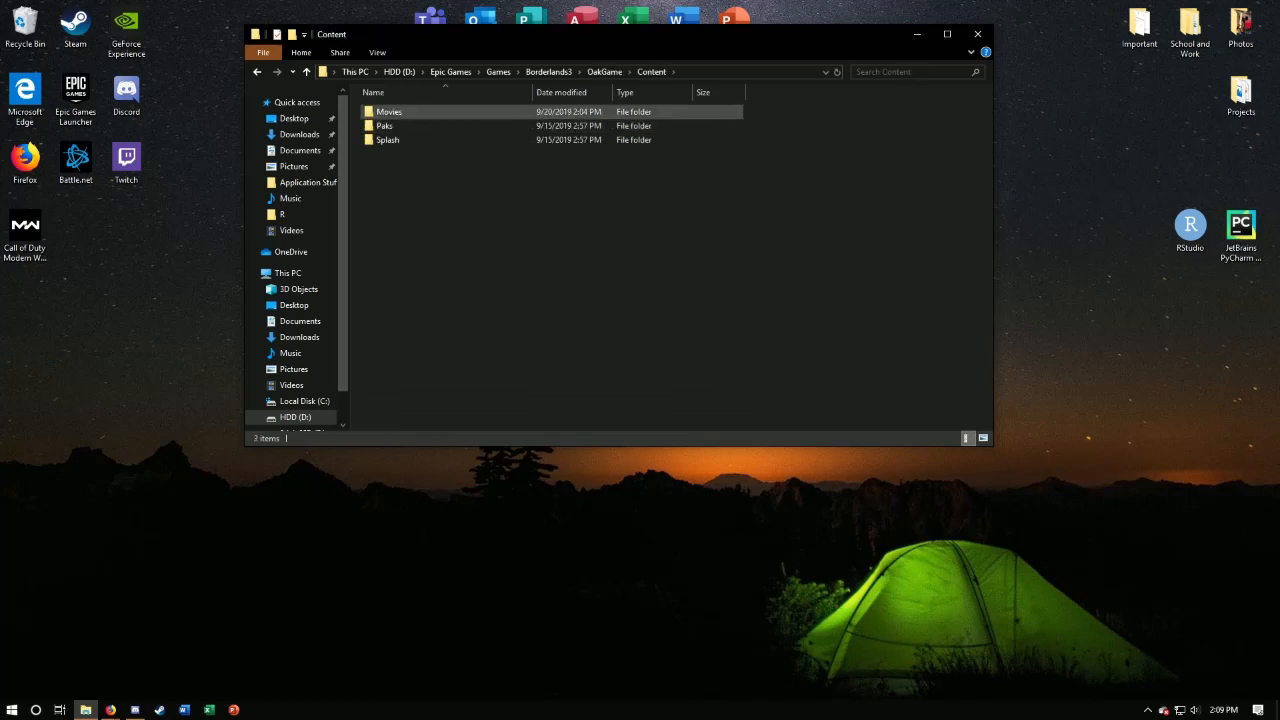
{"action": "double_click", "coordinate": [389, 111]}
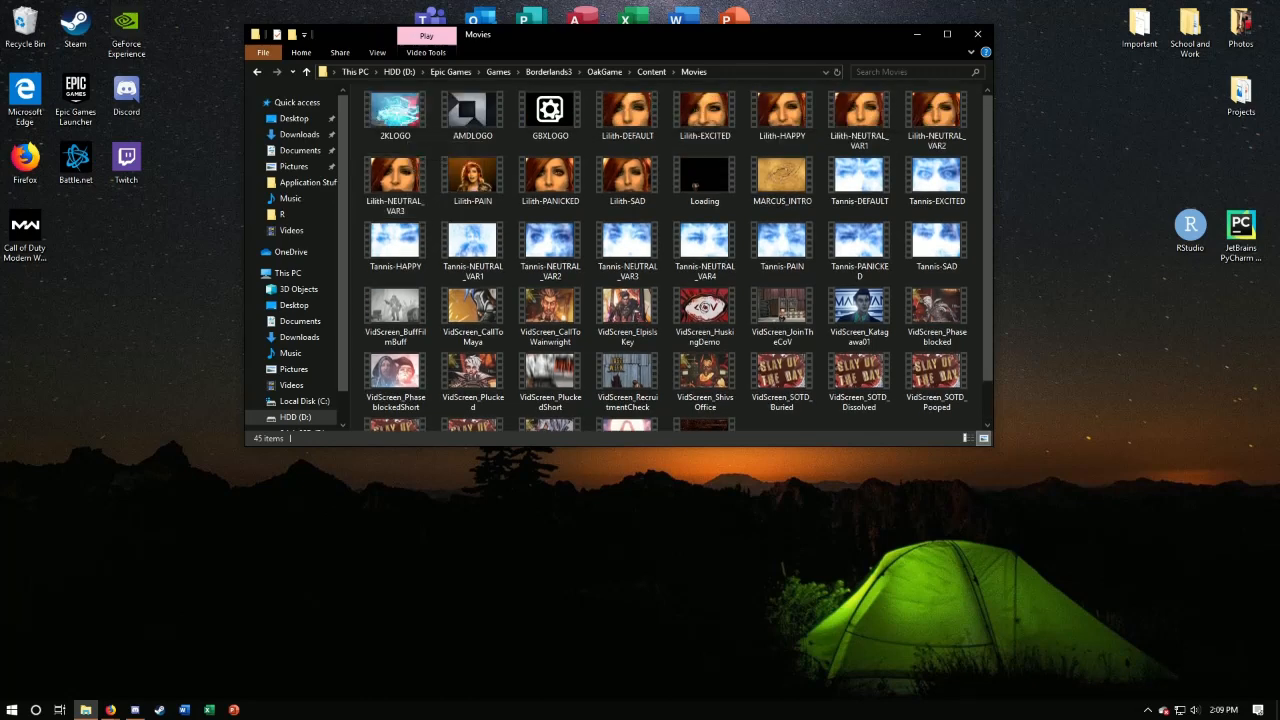
{"action": "left_click", "coordinate": [550, 110]}
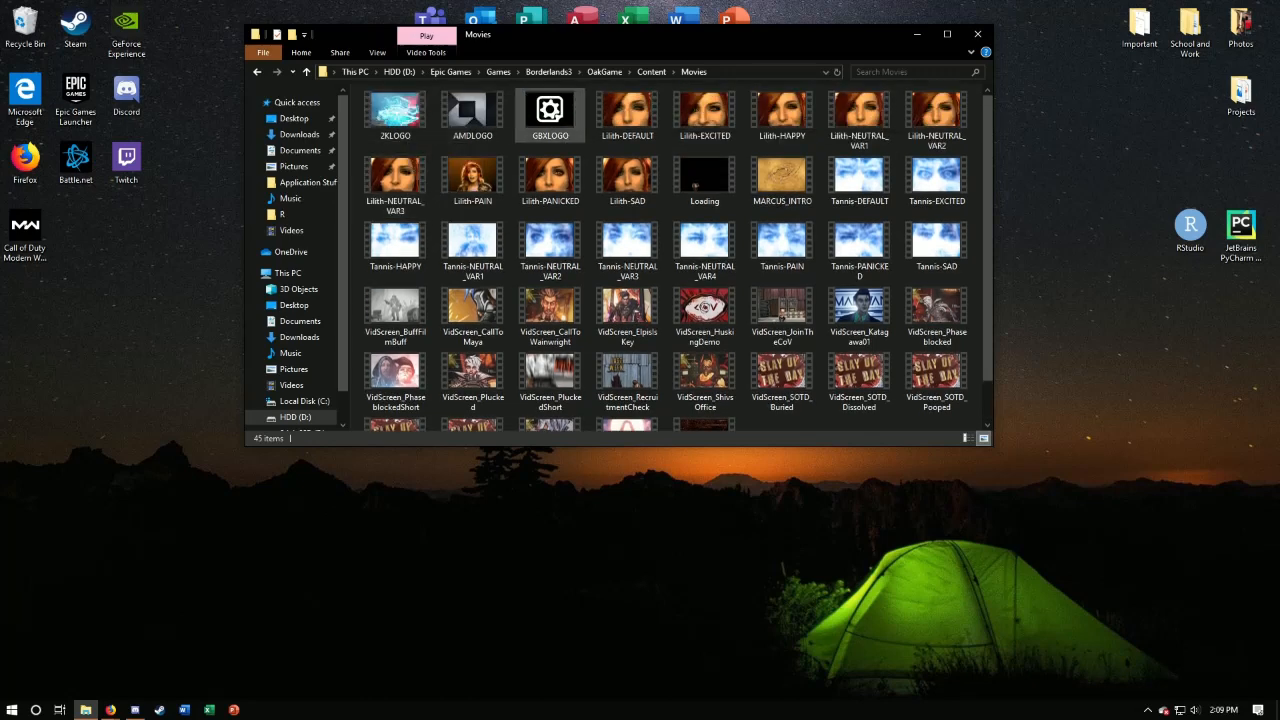